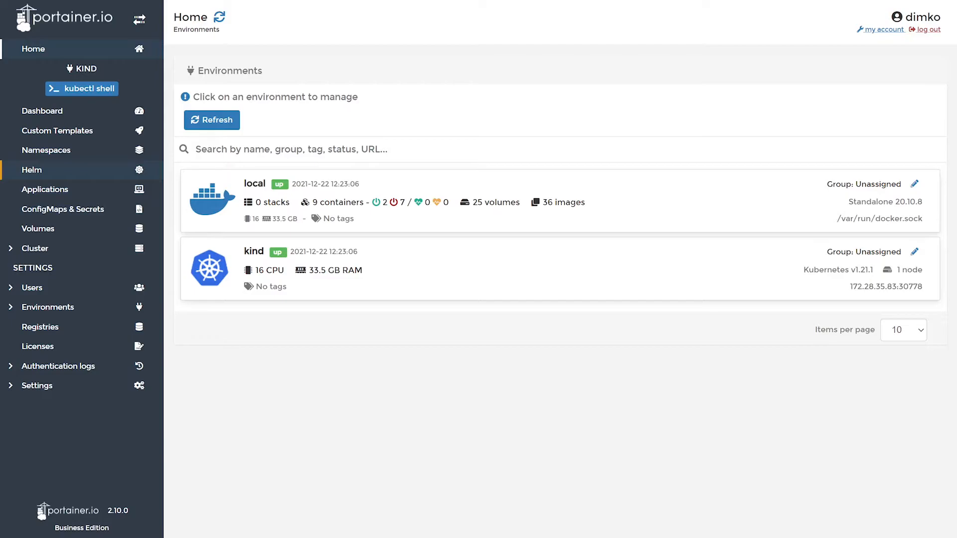
Open the Helm charts catalogue under the KIND environment in the sidebar
left_click(31, 170)
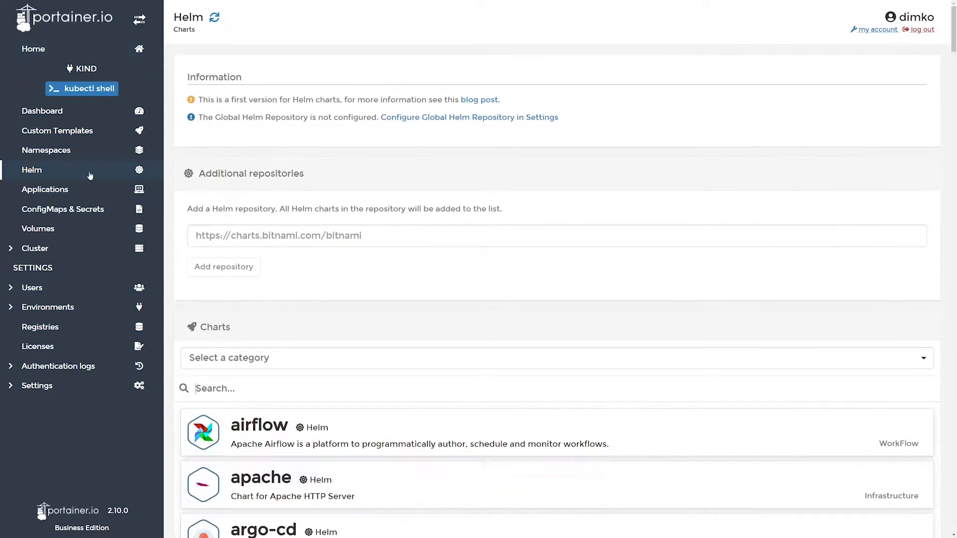
mouse_move(351, 255)
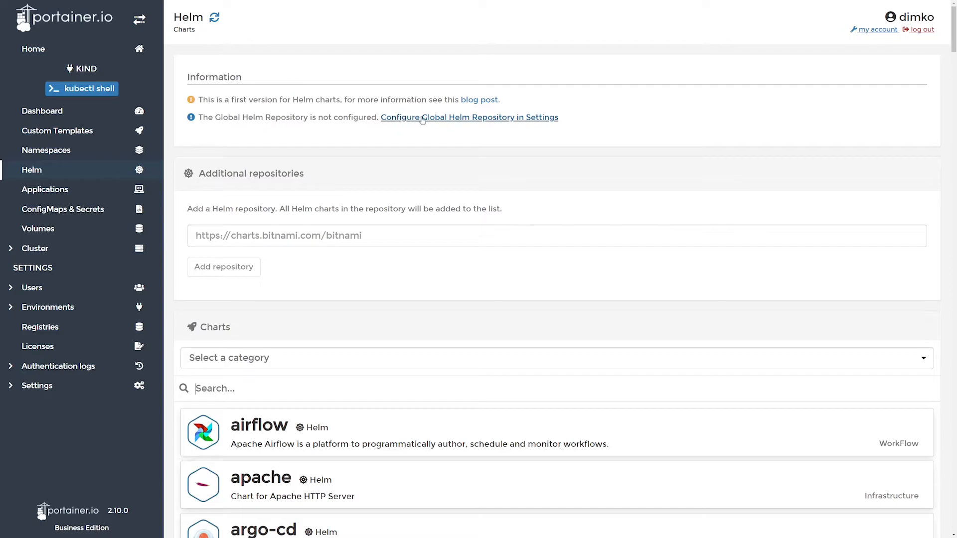
mouse_move(348, 235)
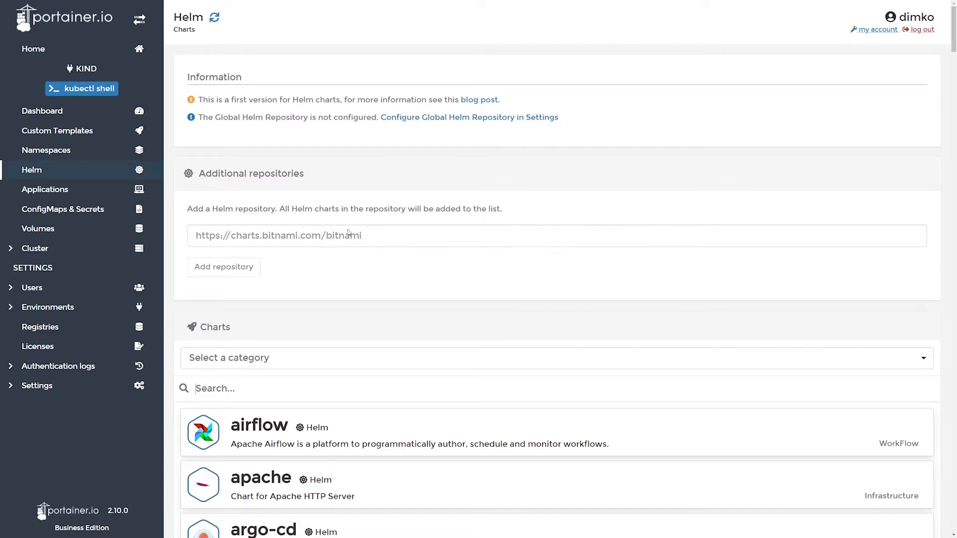
type("https://helm.elastic.co")
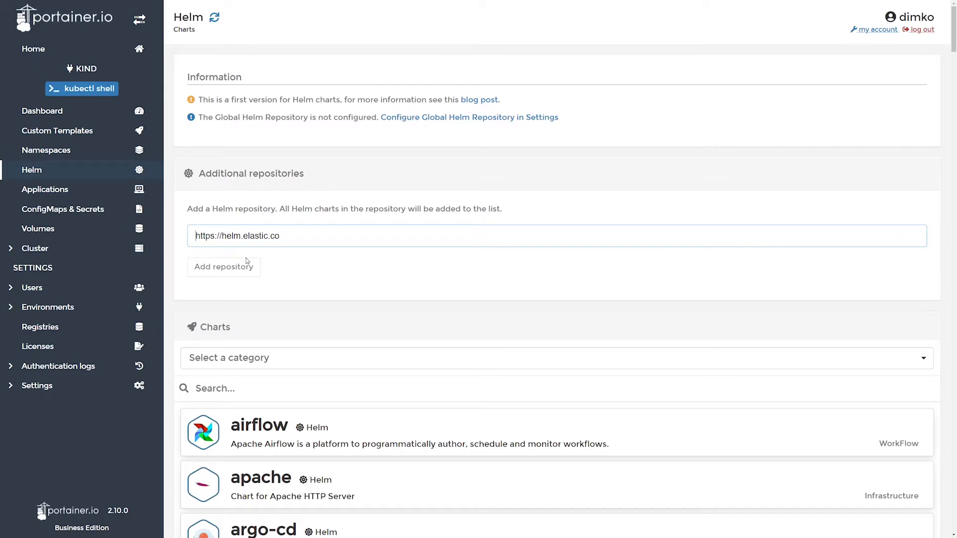
left_click(223, 267)
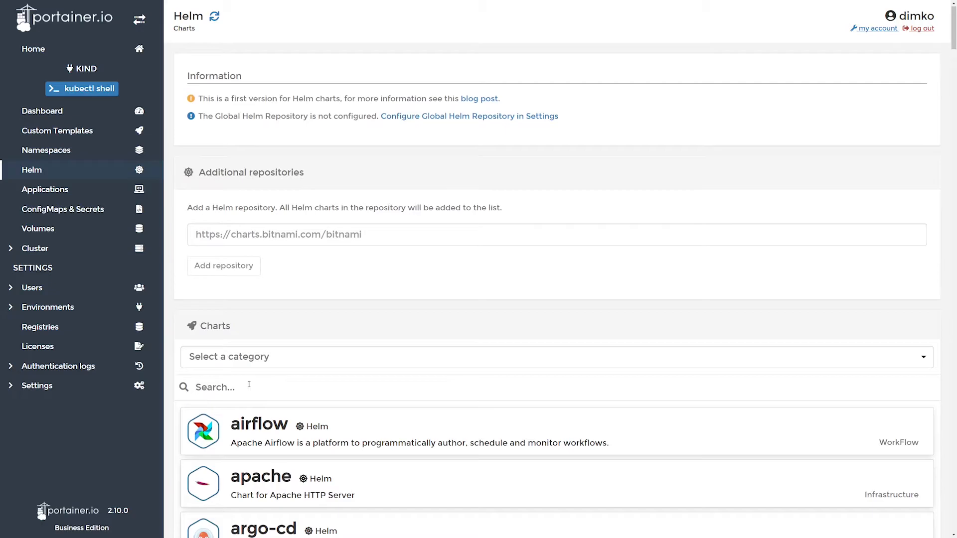
Search 'sona', pick the sonarqube chart, and toggle its custom values open and closed
type("sonarq")
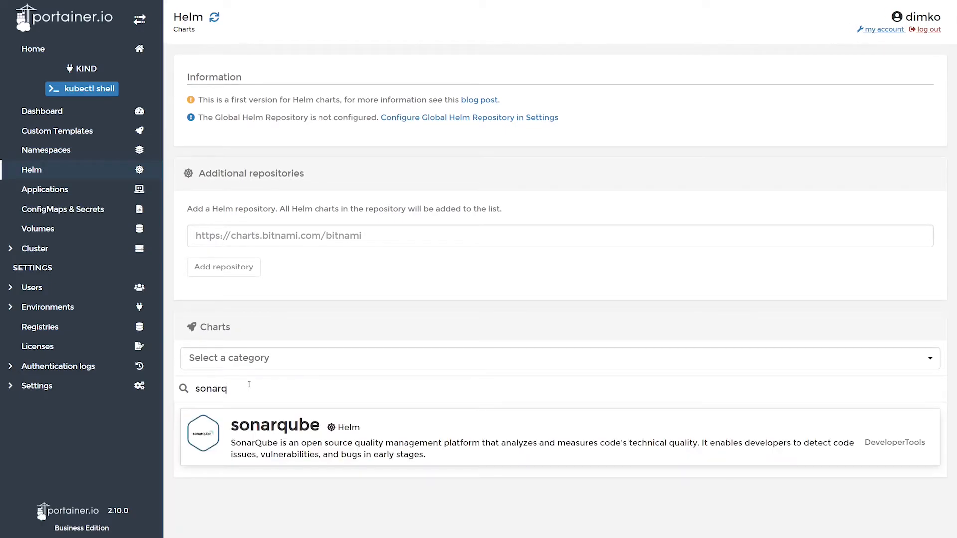
left_click(275, 425)
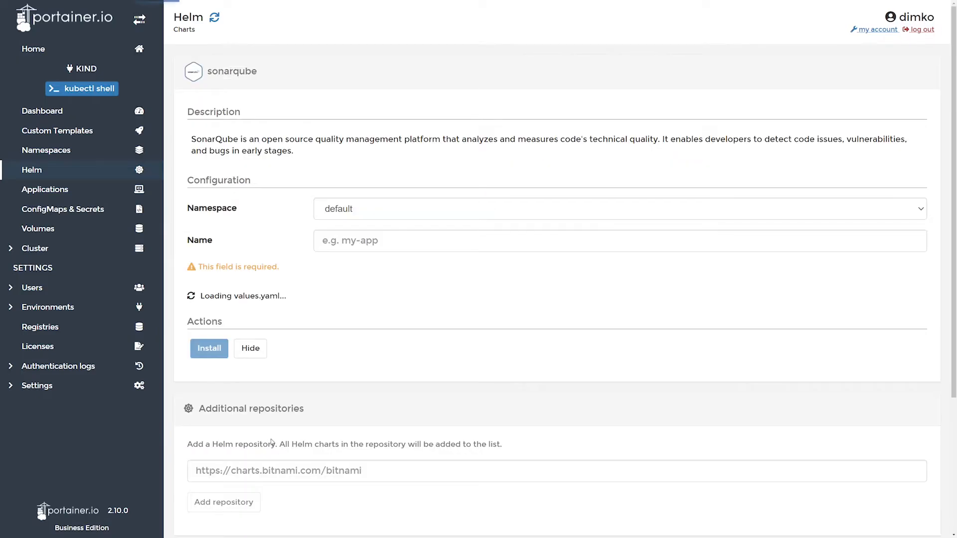
mouse_move(255, 303)
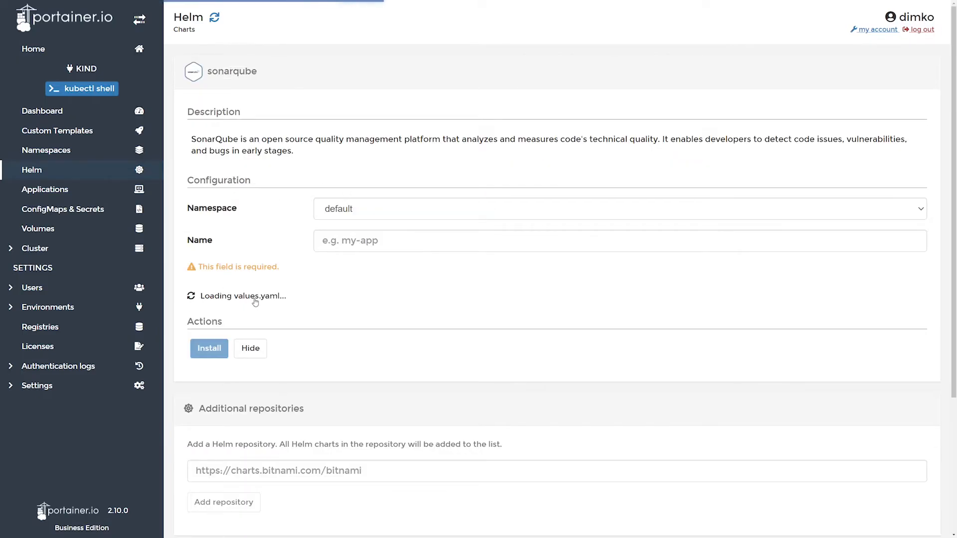
mouse_move(281, 298)
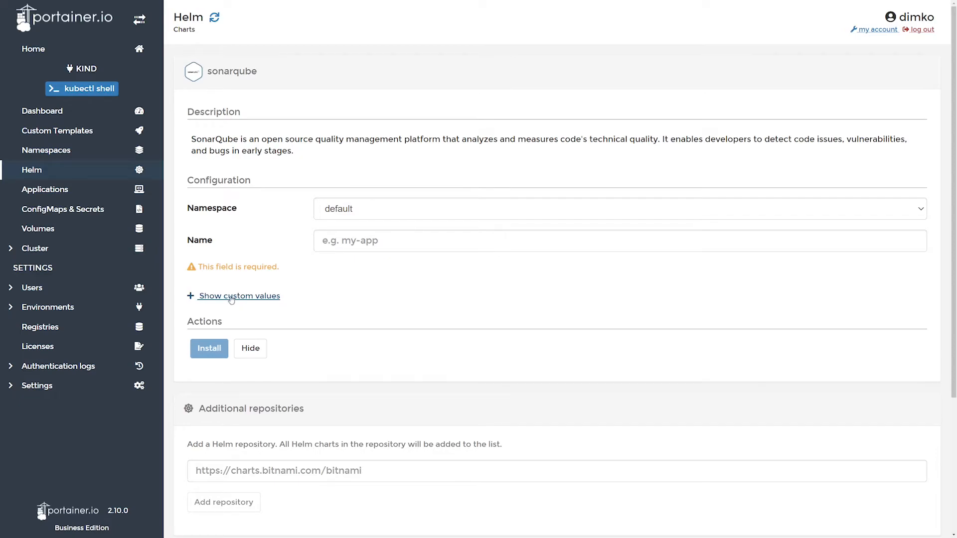
left_click(238, 296)
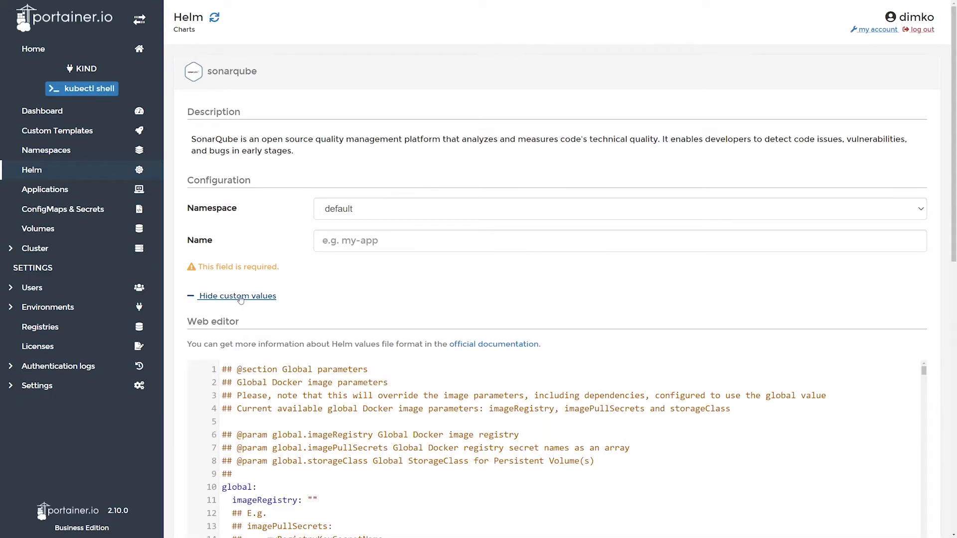
left_click(238, 295)
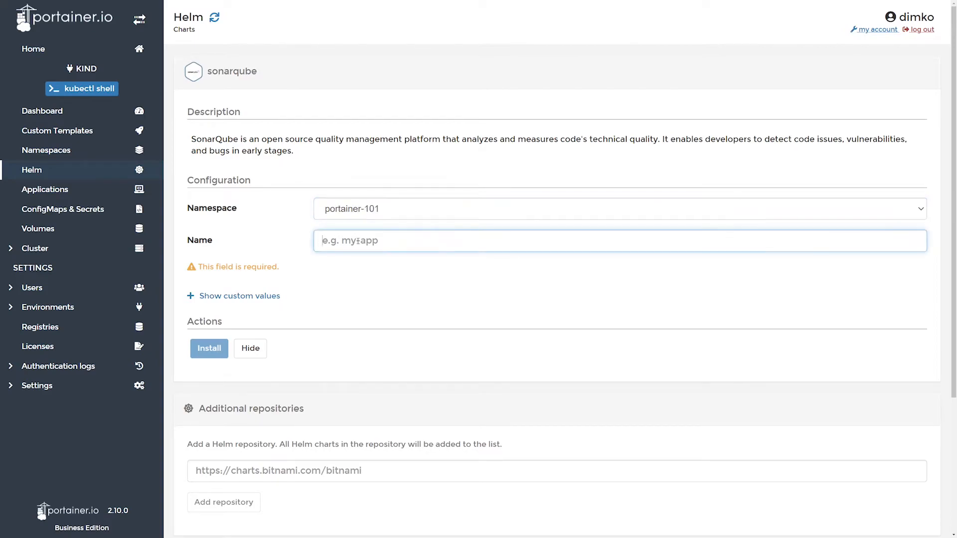
Name the release 'sonar' and install the sonarqube chart into portainer-101
type("sonq")
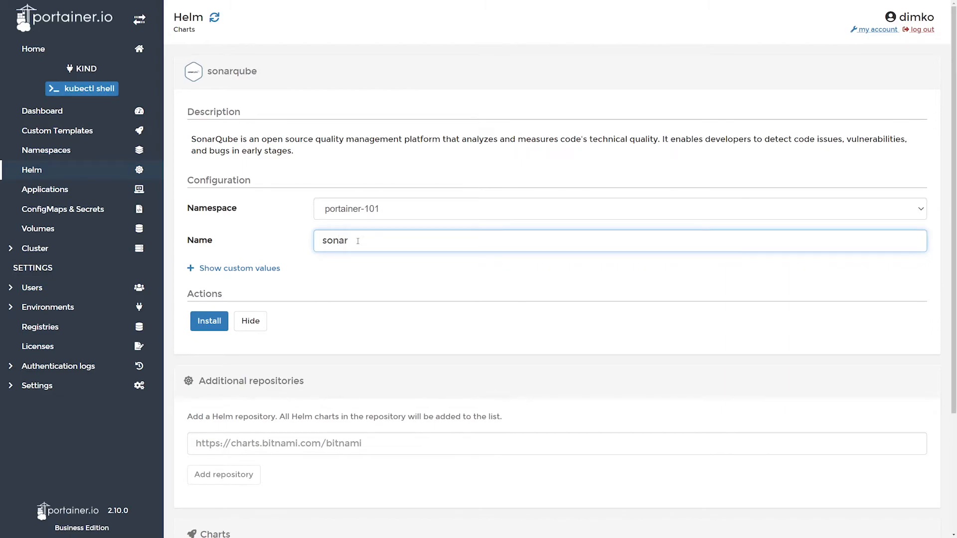
left_click(208, 321)
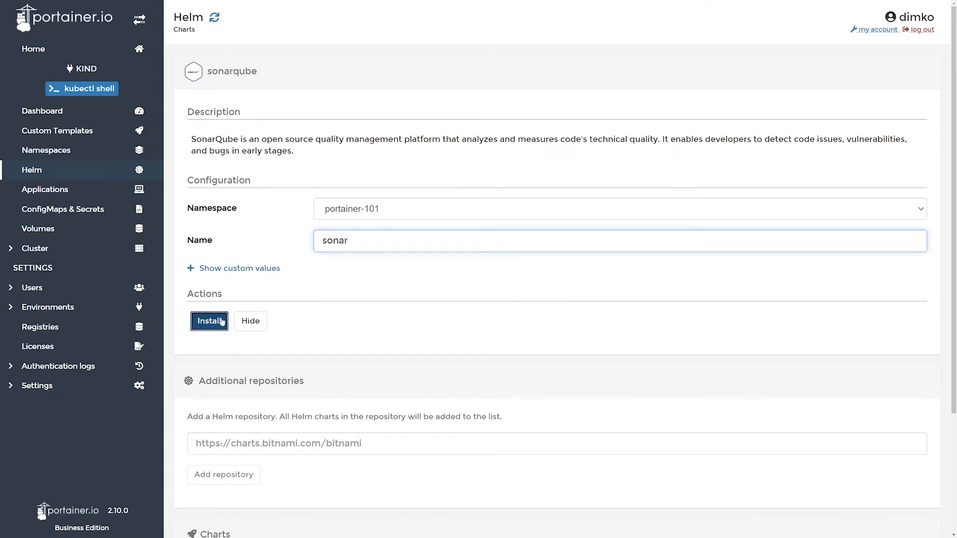
left_click(209, 321)
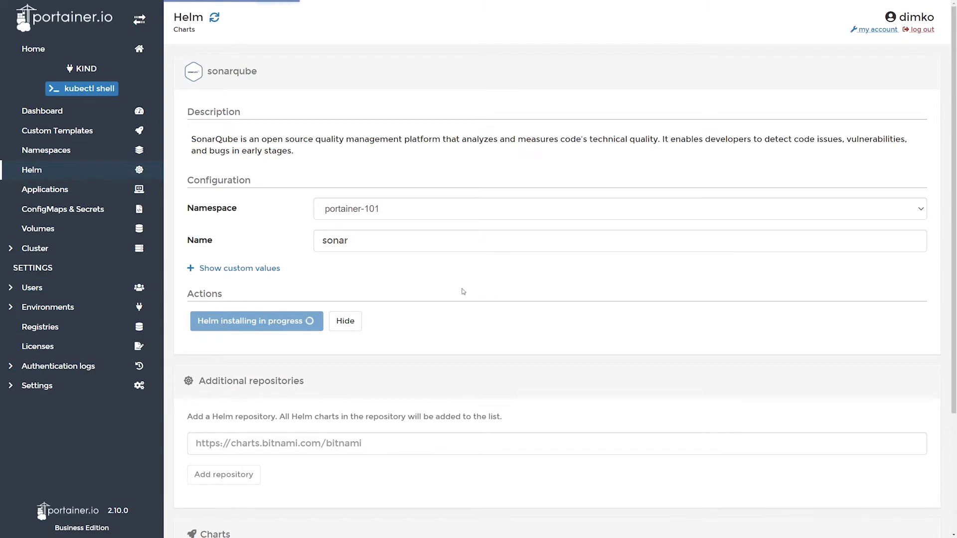